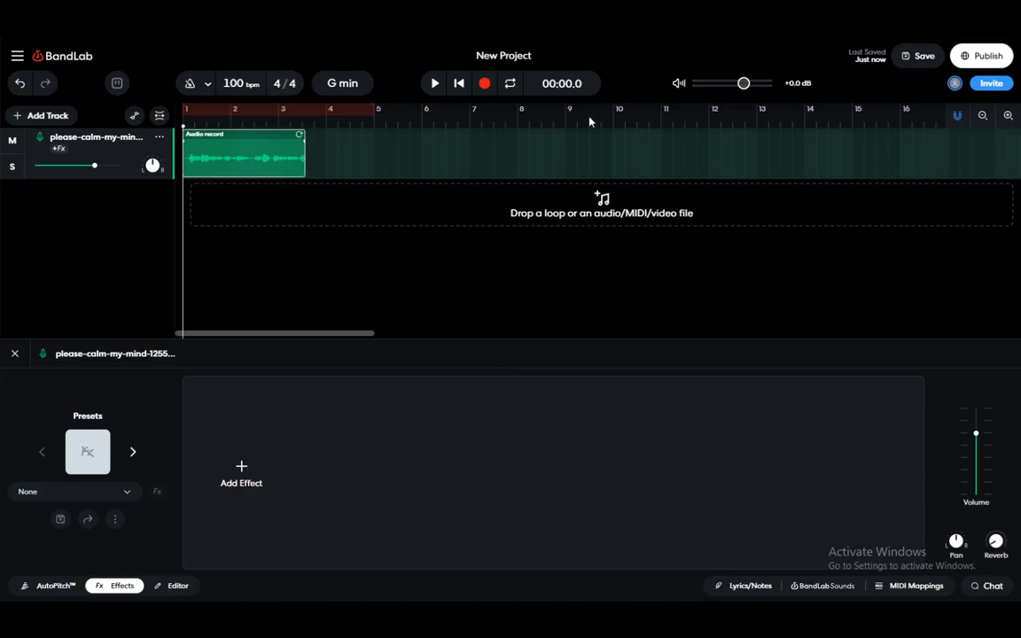
pyautogui.moveTo(239, 148)
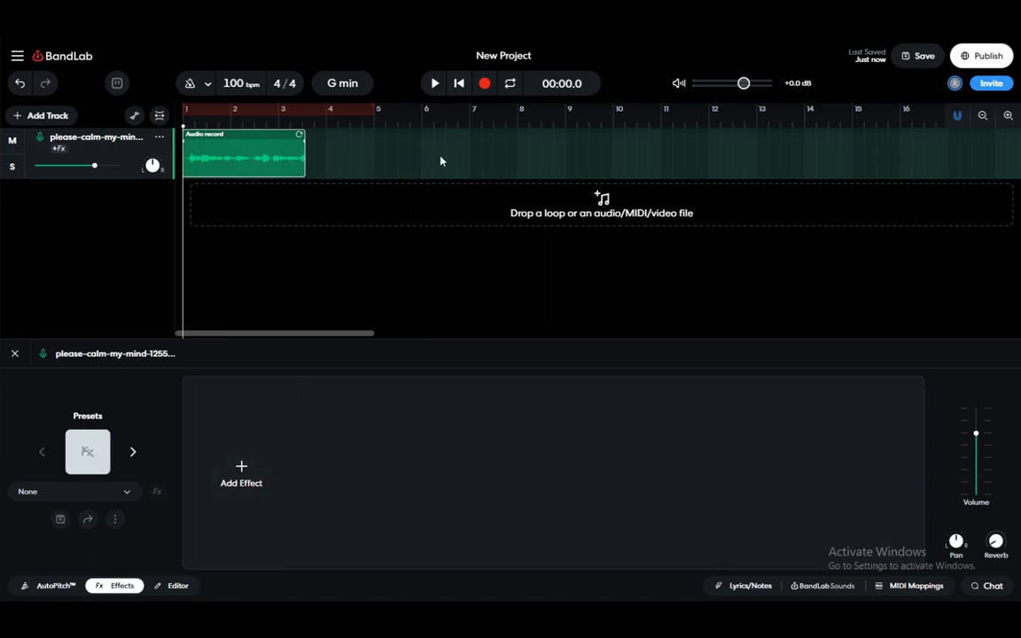
# Step: Preview the raw vocal recording and glance at the track's pitch-correction settings
pyautogui.click(434, 83)
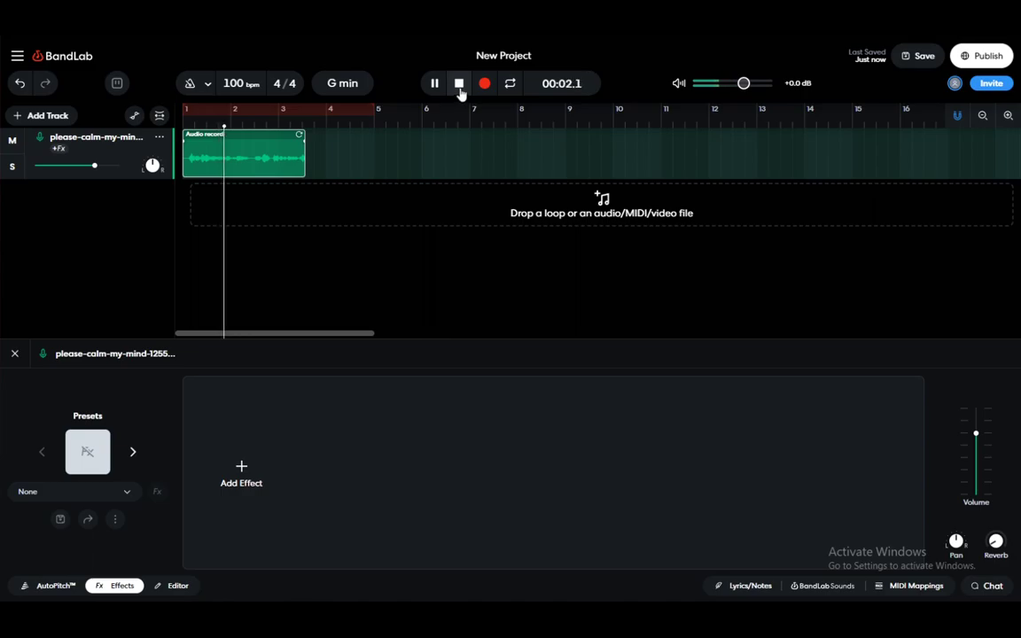
pyautogui.click(459, 83)
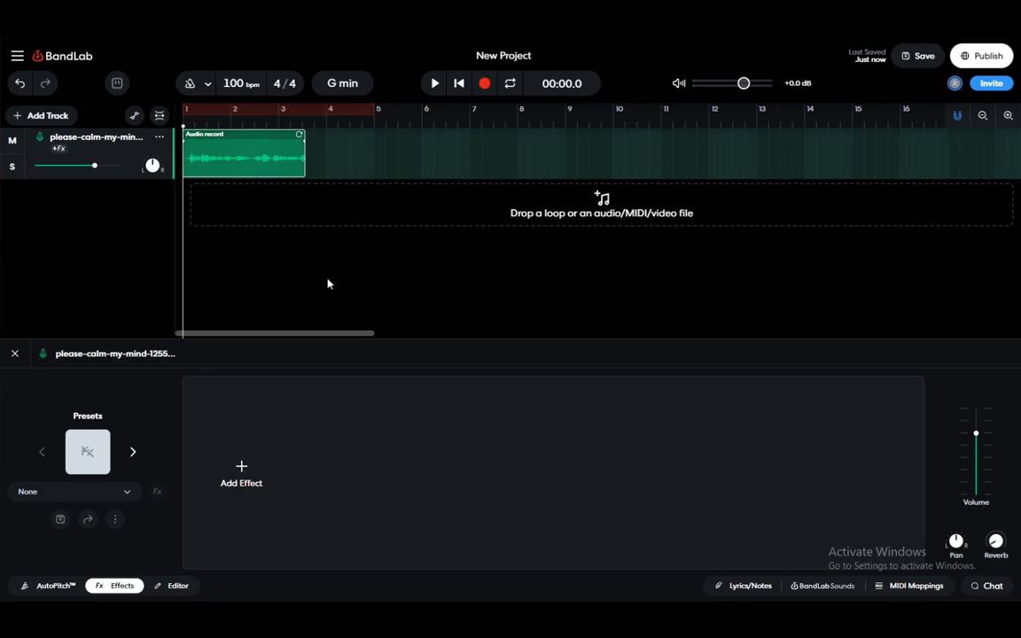
pyautogui.moveTo(239, 239)
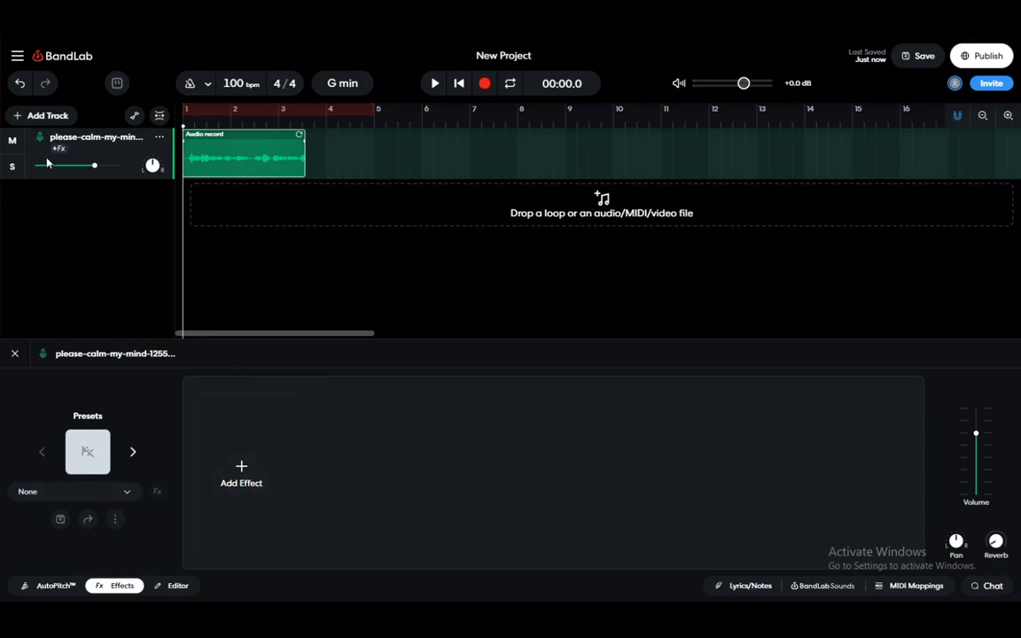
pyautogui.click(50, 585)
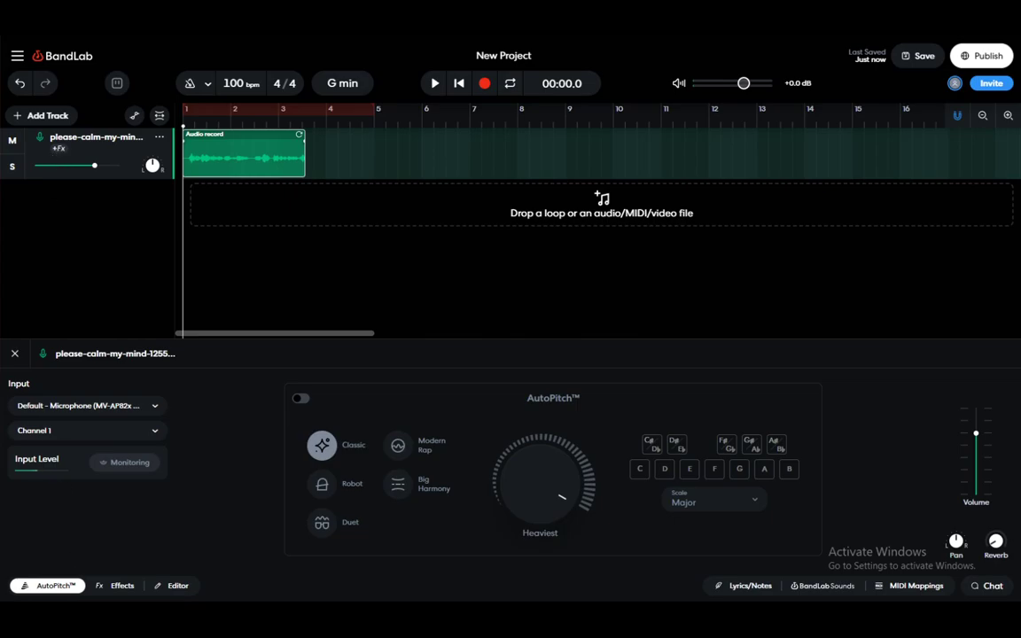
pyautogui.click(122, 585)
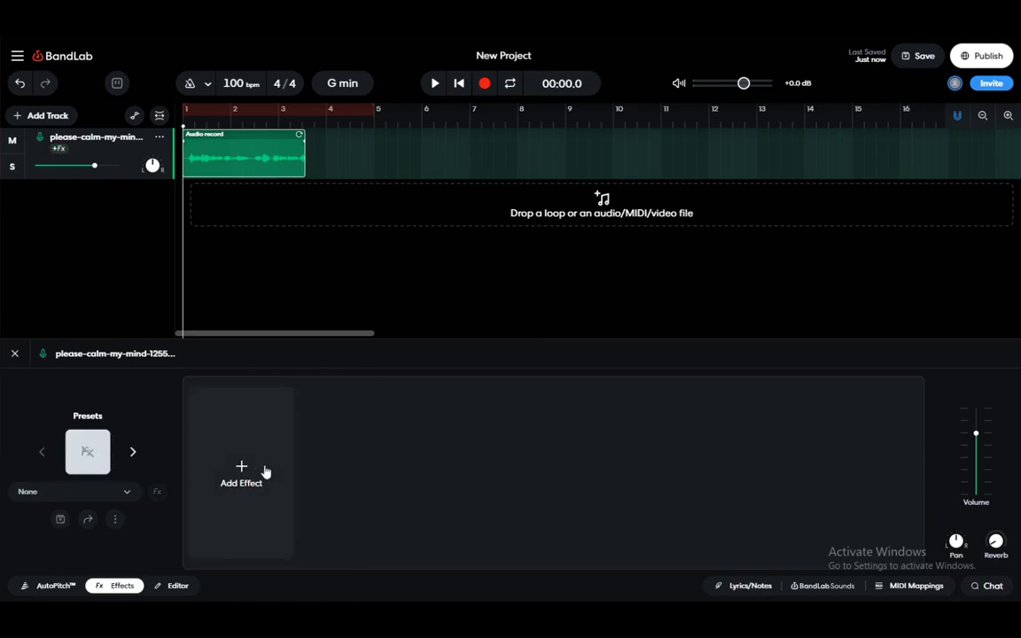
# Step: Add a Spring Reverb from the Reverb category to the vocal track's effects chain
pyautogui.click(241, 475)
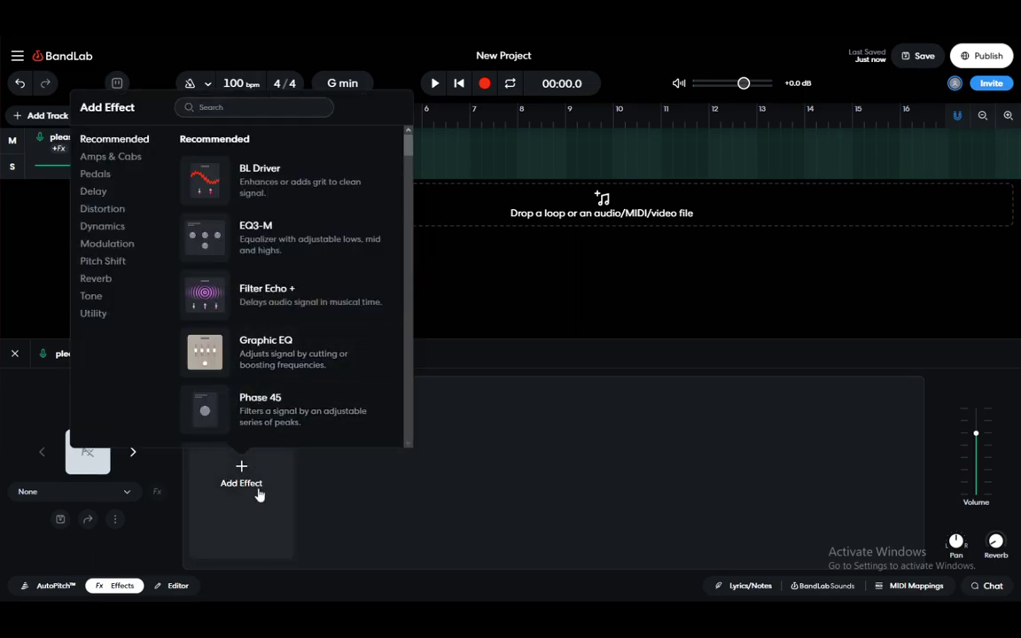
pyautogui.moveTo(245, 382)
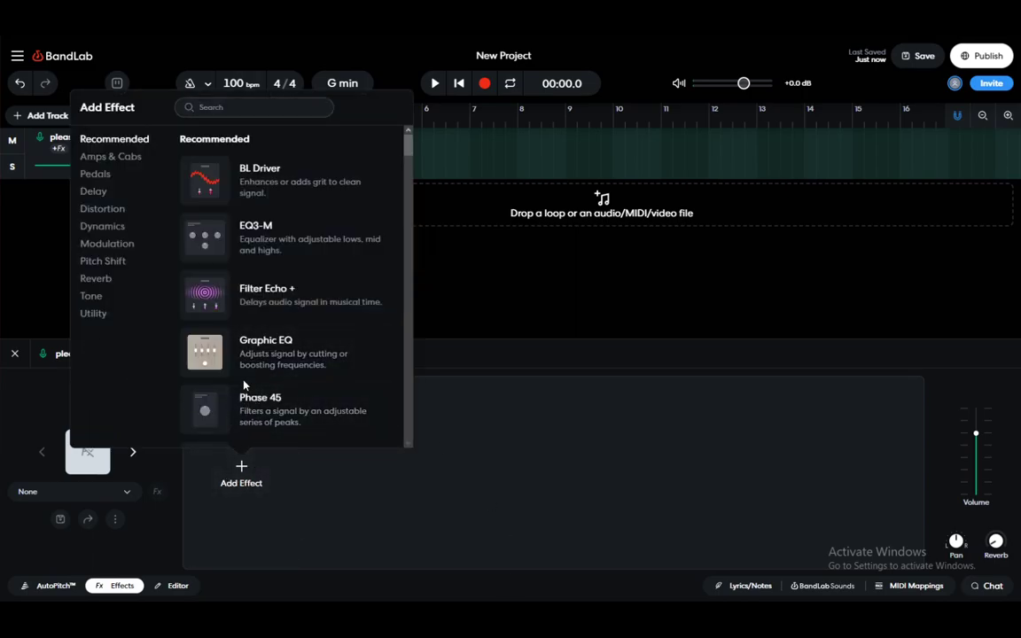
pyautogui.moveTo(138, 149)
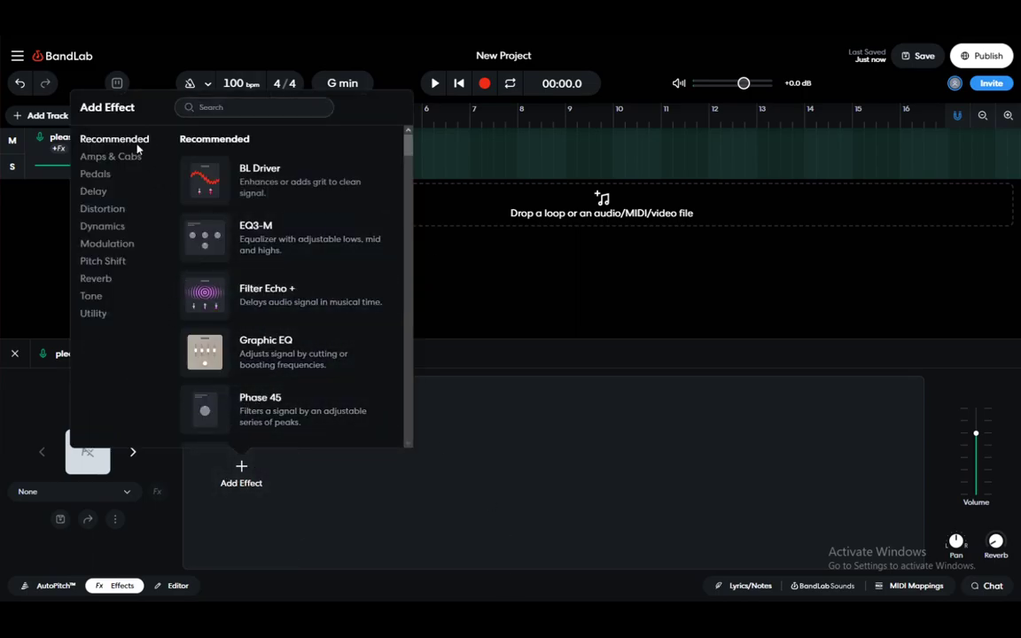
pyautogui.moveTo(96, 279)
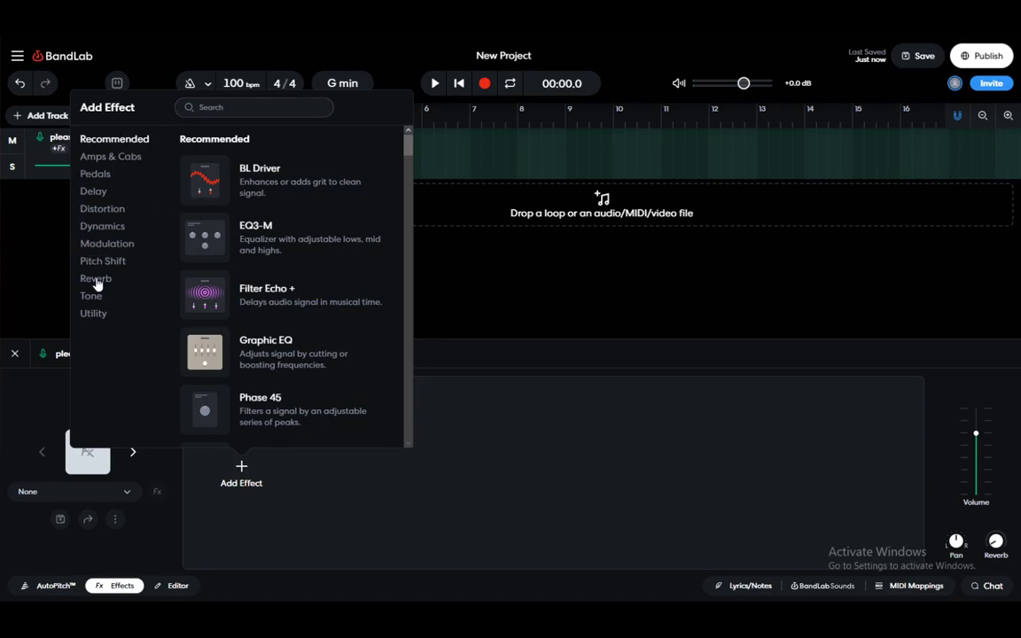
pyautogui.click(96, 279)
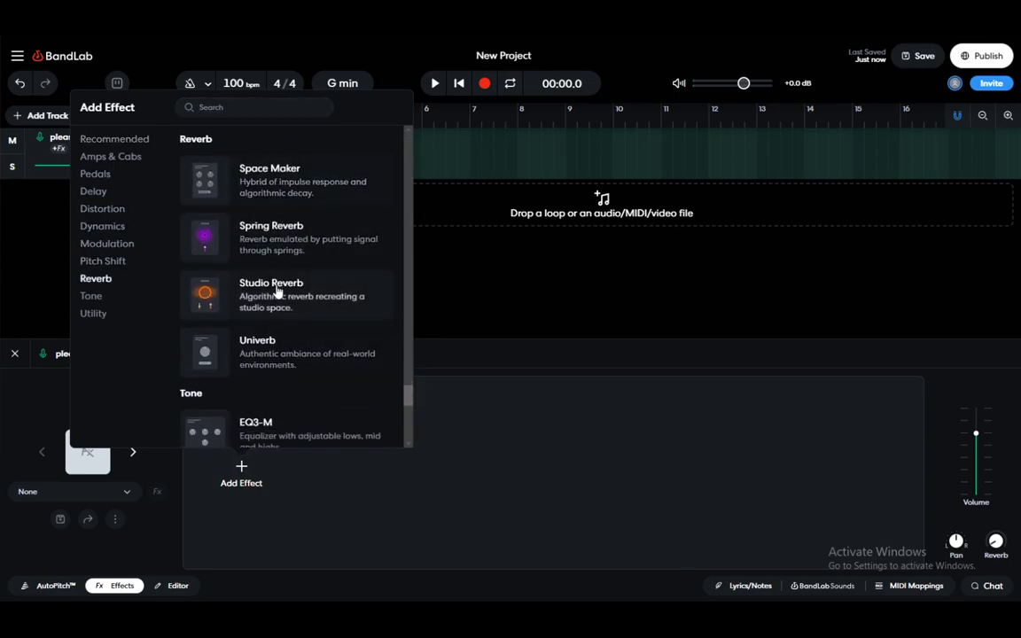
pyautogui.moveTo(310, 232)
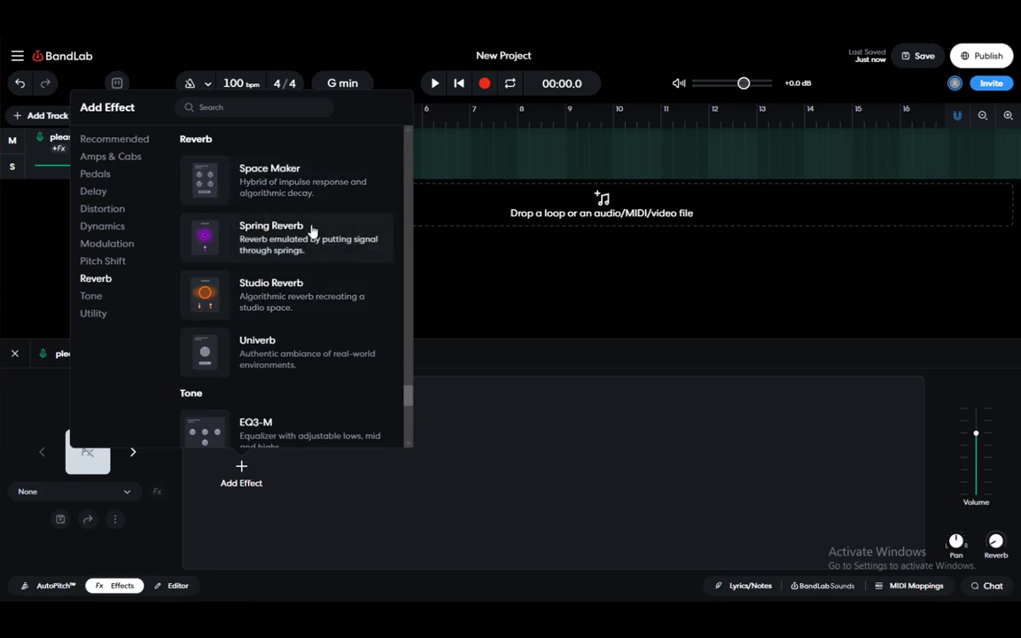
pyautogui.click(287, 237)
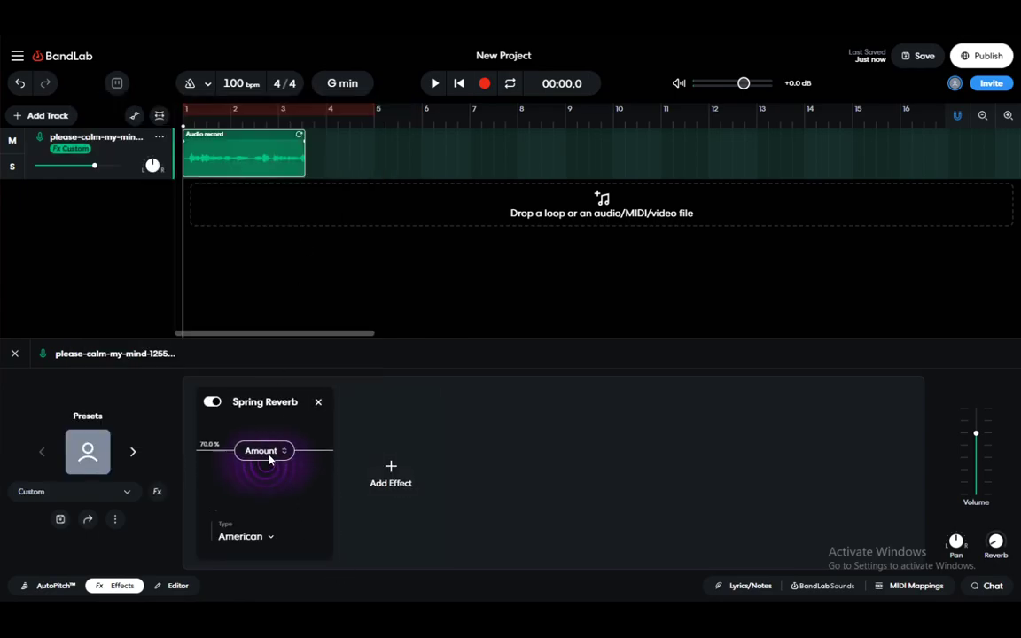
# Step: Set the Spring Reverb amount to 90% and preview the vocal with it applied
pyautogui.moveTo(264, 450); pyautogui.dragTo(264, 468)
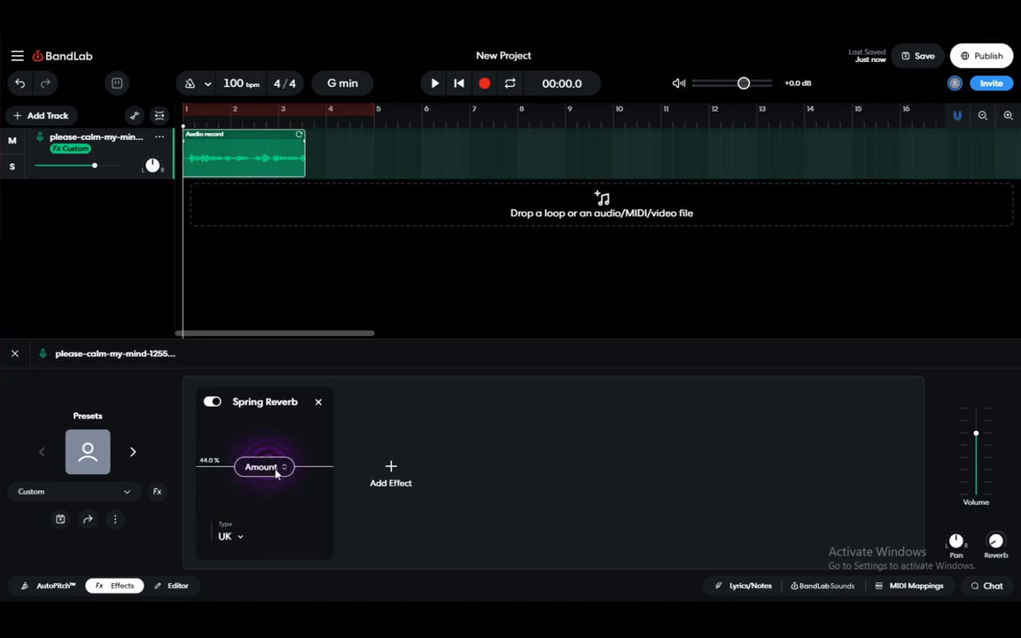
pyautogui.moveTo(264, 468); pyautogui.dragTo(264, 457)
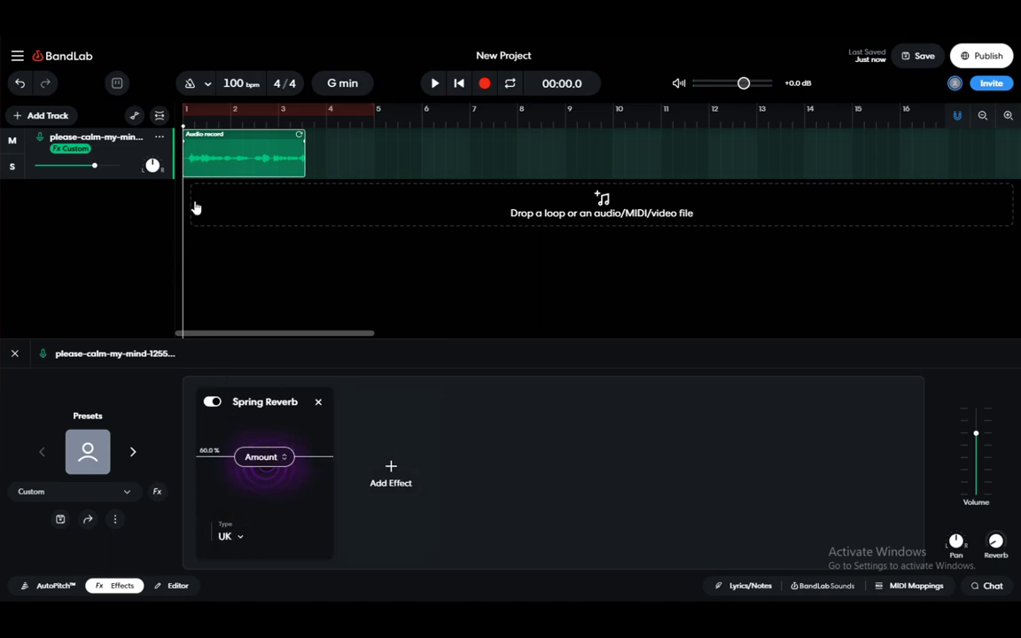
pyautogui.moveTo(434, 84)
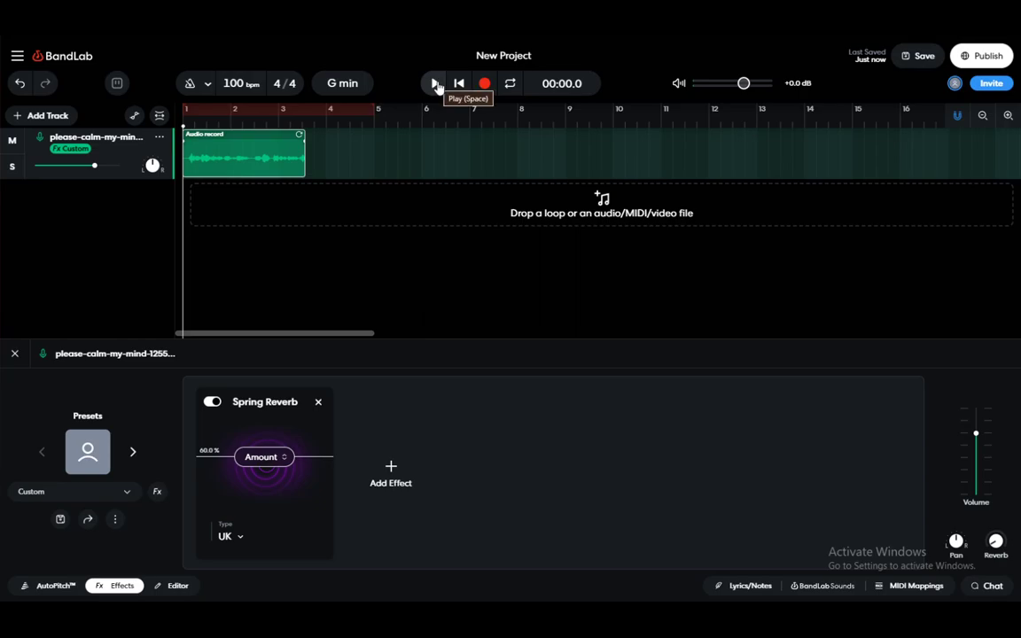
pyautogui.click(434, 84)
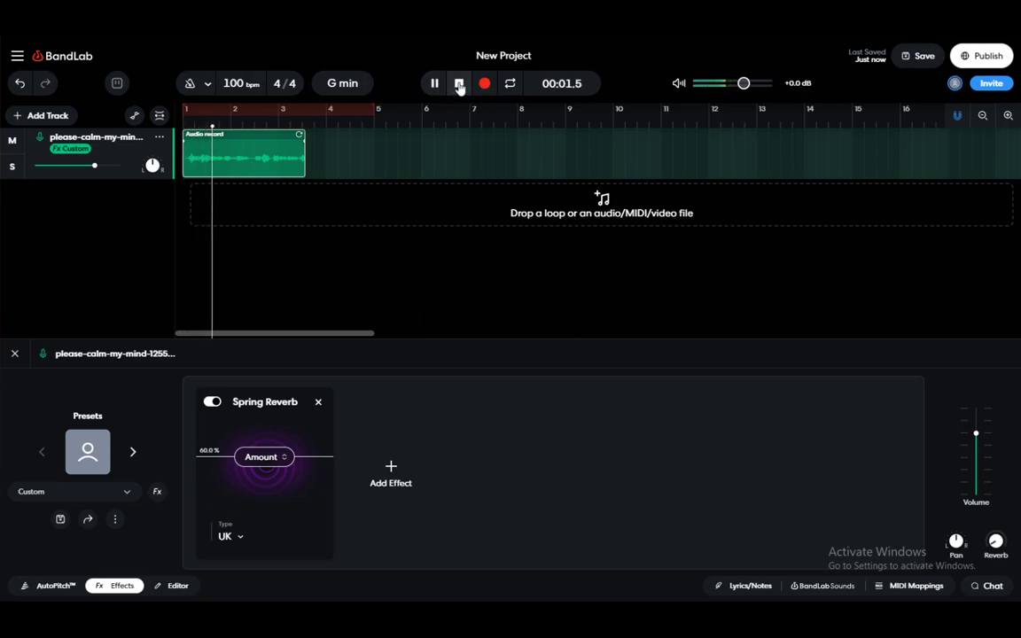
pyautogui.click(459, 83)
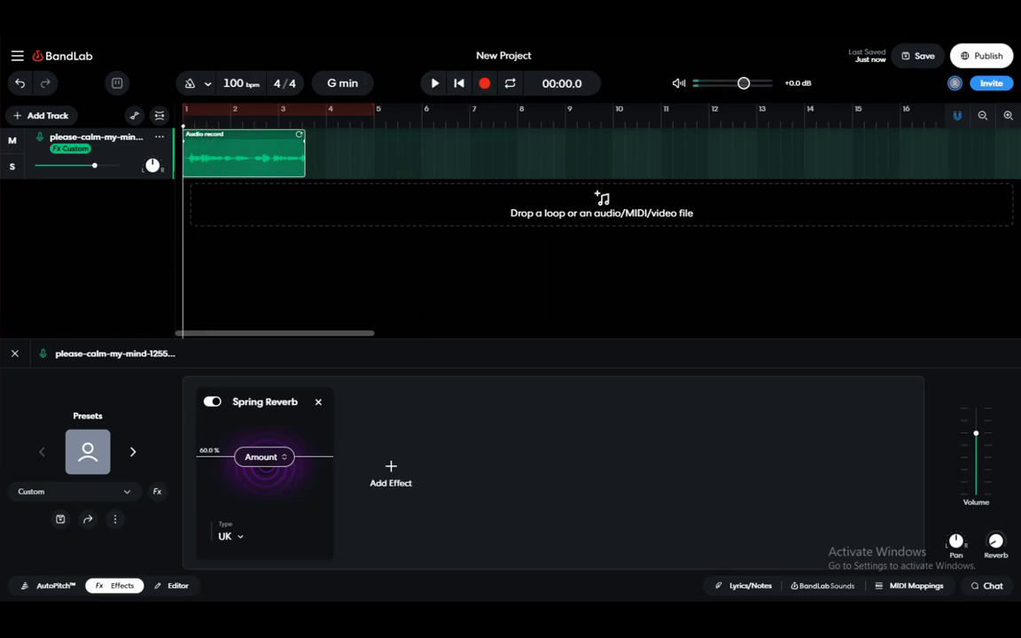
# Step: Delete the Spring Reverb, leaving the vocal track's effects chain empty
pyautogui.click(319, 400)
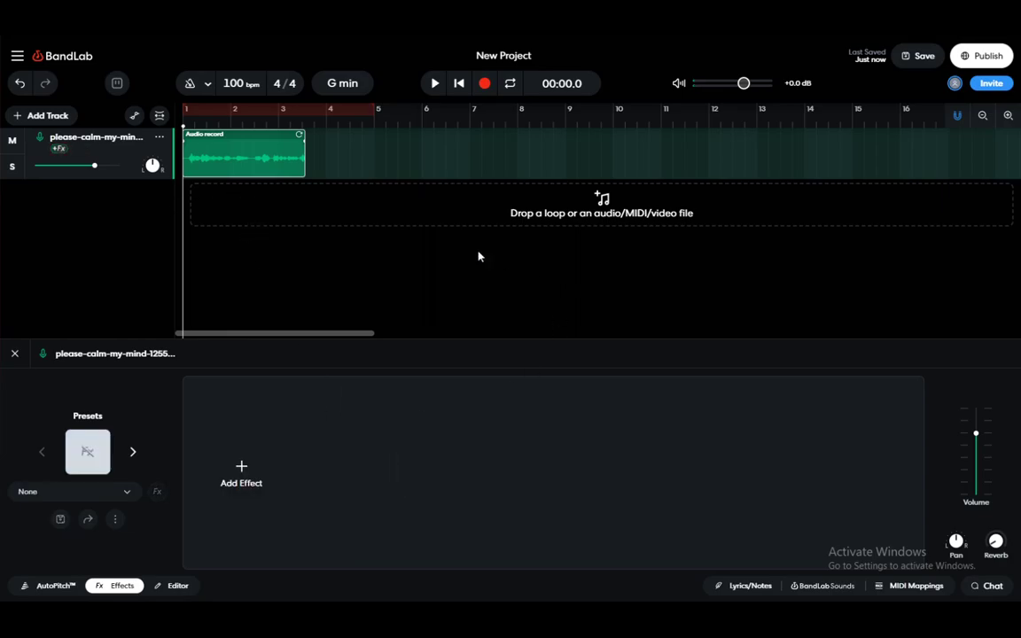
pyautogui.moveTo(273, 269)
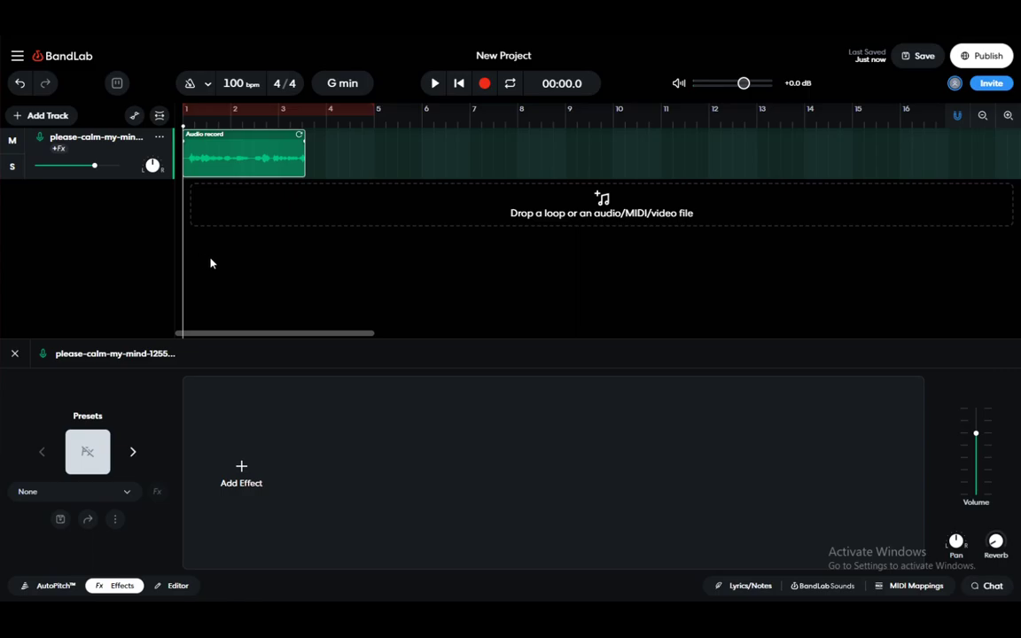
pyautogui.moveTo(291, 304)
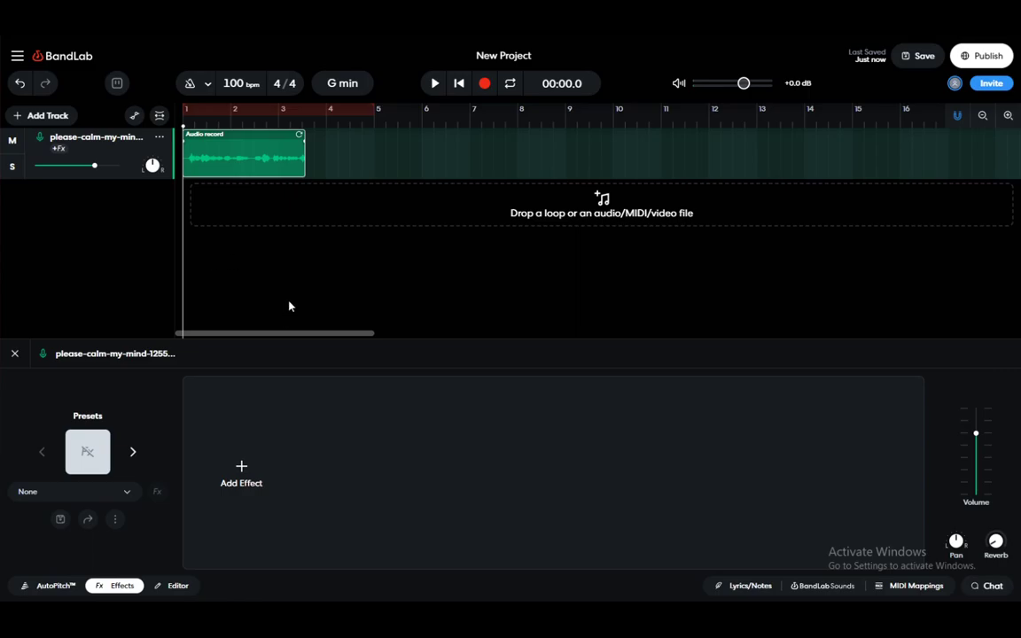